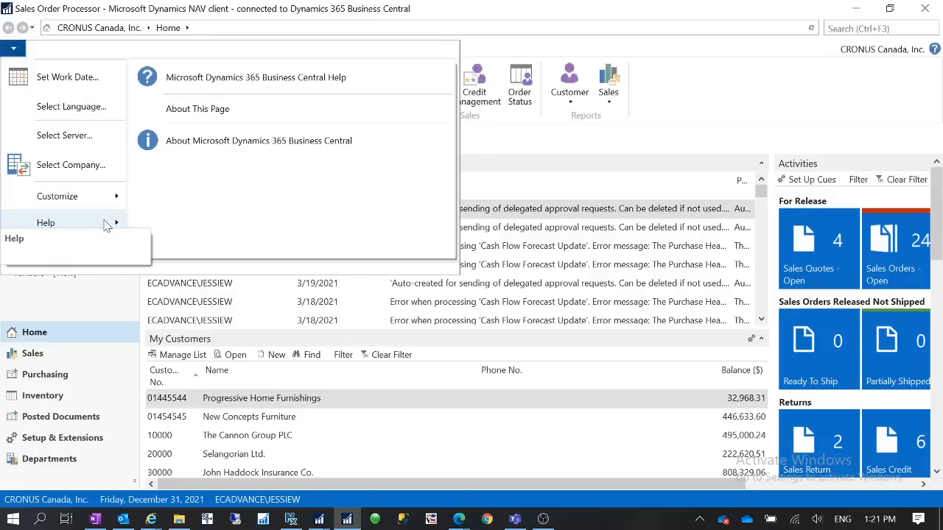
Show the About Microsoft Dynamics 365 Business Central version 14.0 details
click(258, 140)
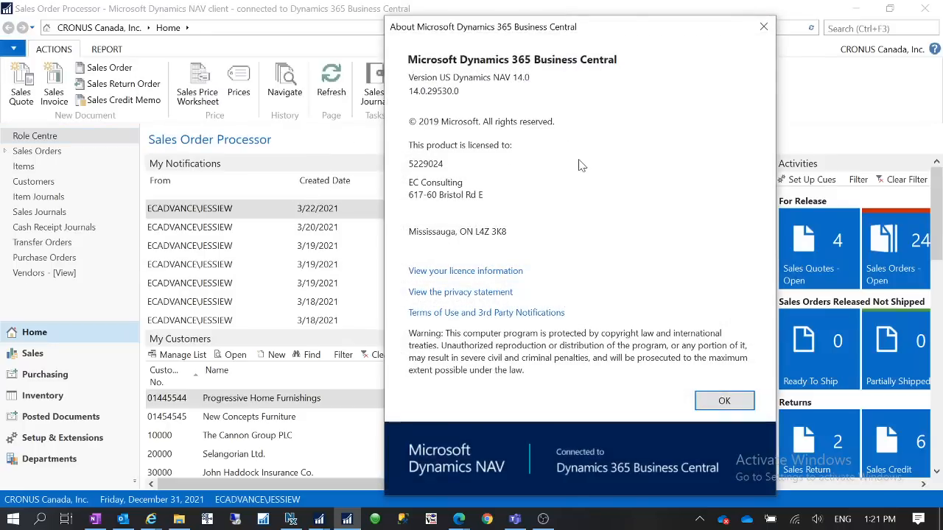
mouse_move(423, 102)
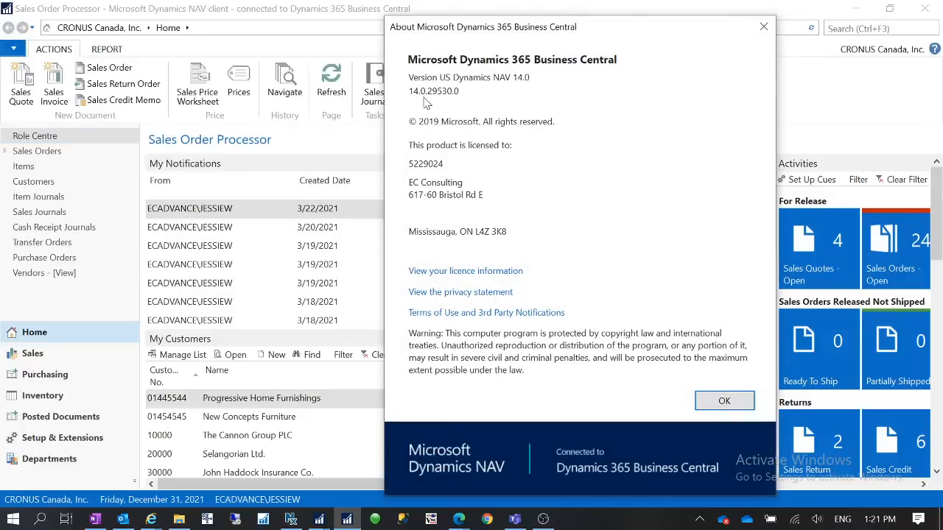
mouse_move(670, 38)
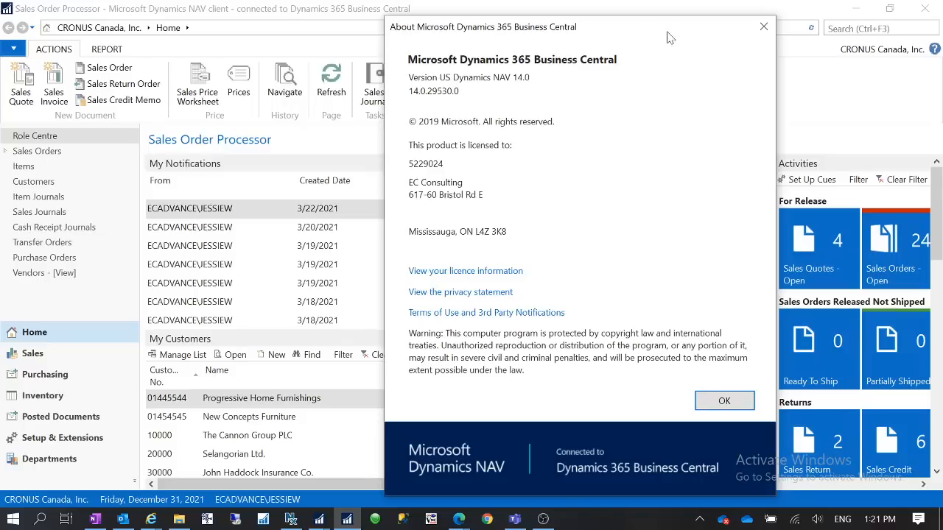
Dismiss the About dialog and return to the Sales Order Processor home
click(724, 401)
text(e)
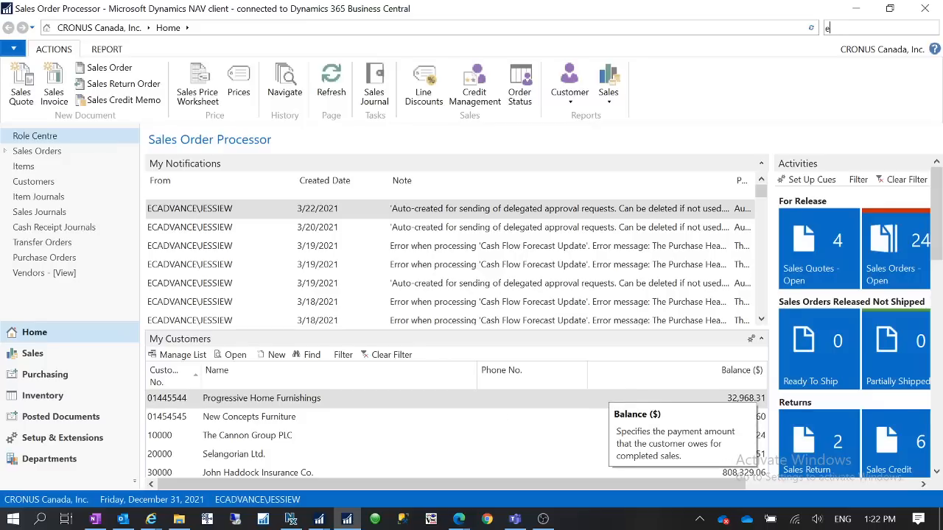
Search 'export' to open Export to a Data File, toggling All Companies off and back on
text(xport)
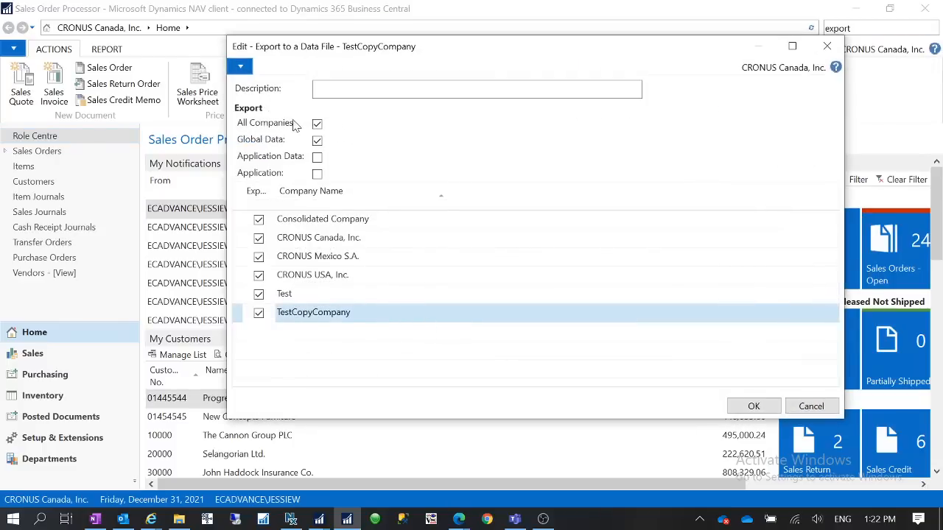
mouse_move(291, 124)
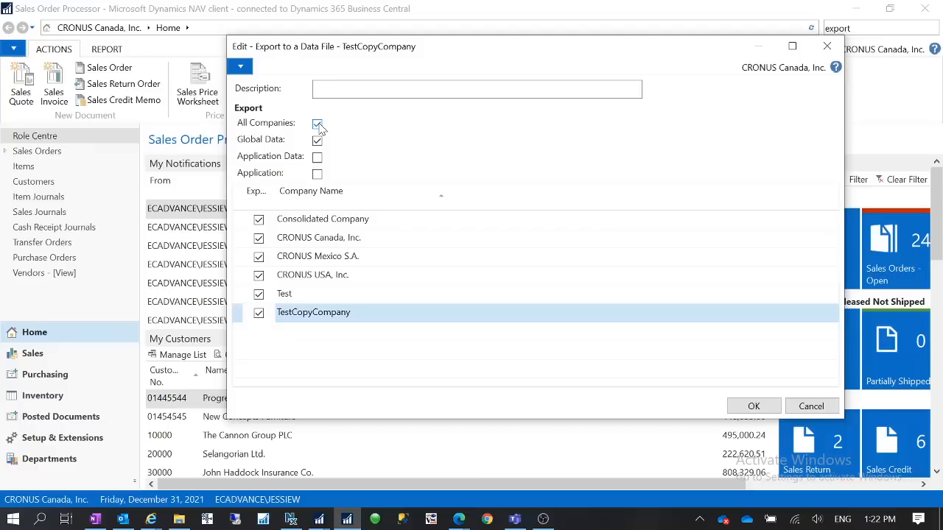
click(317, 123)
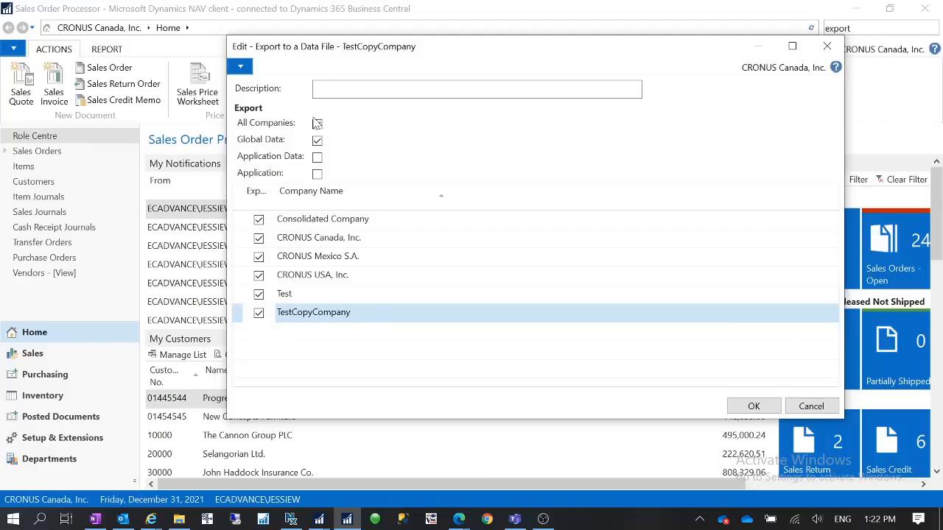
click(317, 123)
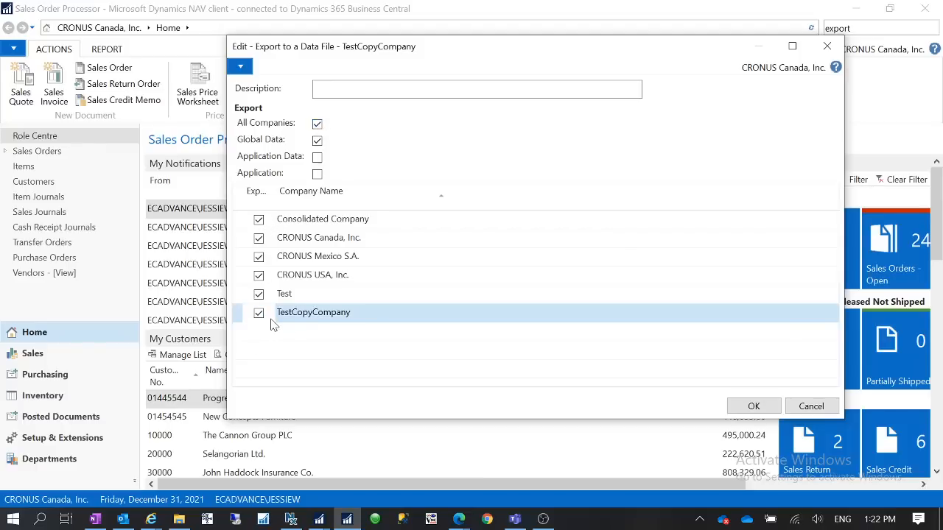
mouse_move(302, 256)
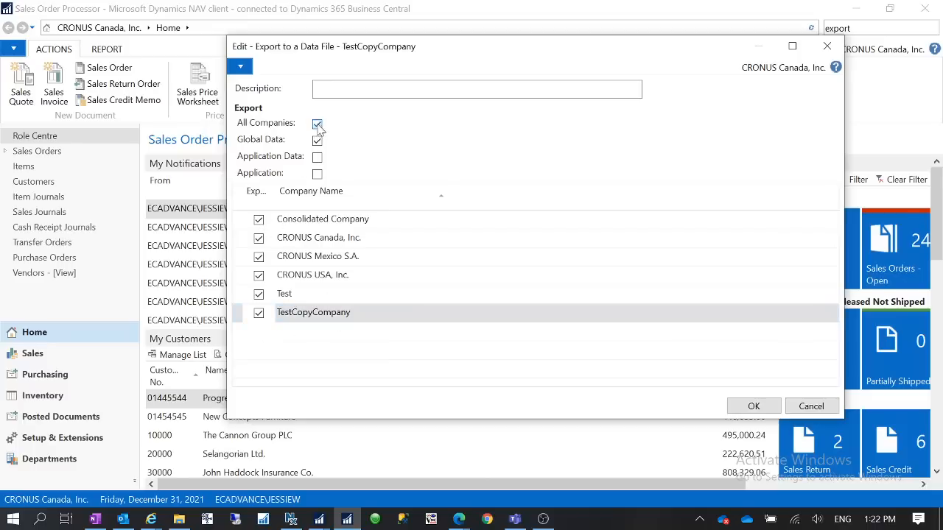
Clear All Companies and Consolidated Company from the export selection
click(317, 123)
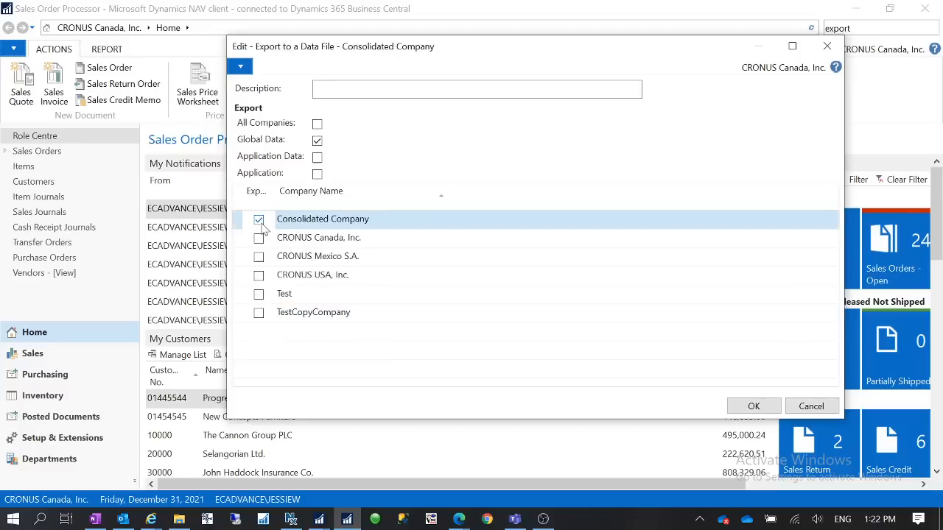
click(259, 255)
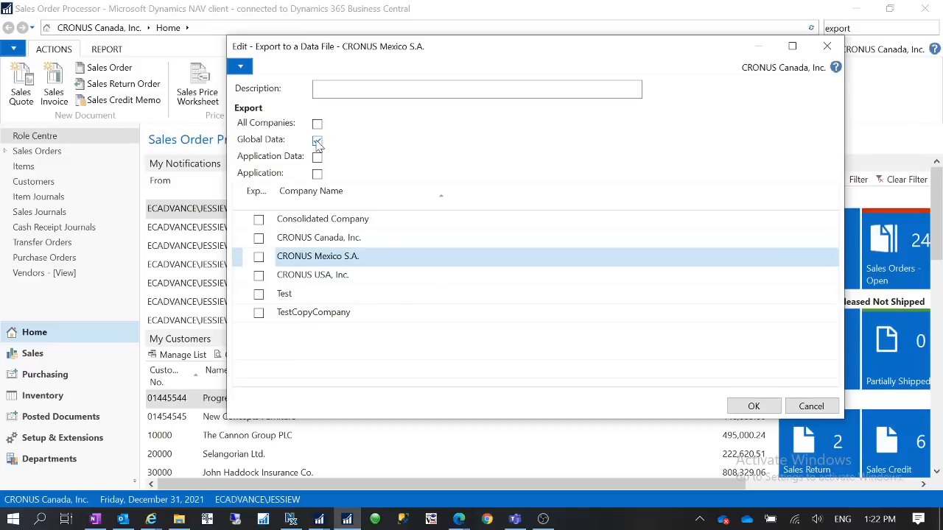
click(317, 140)
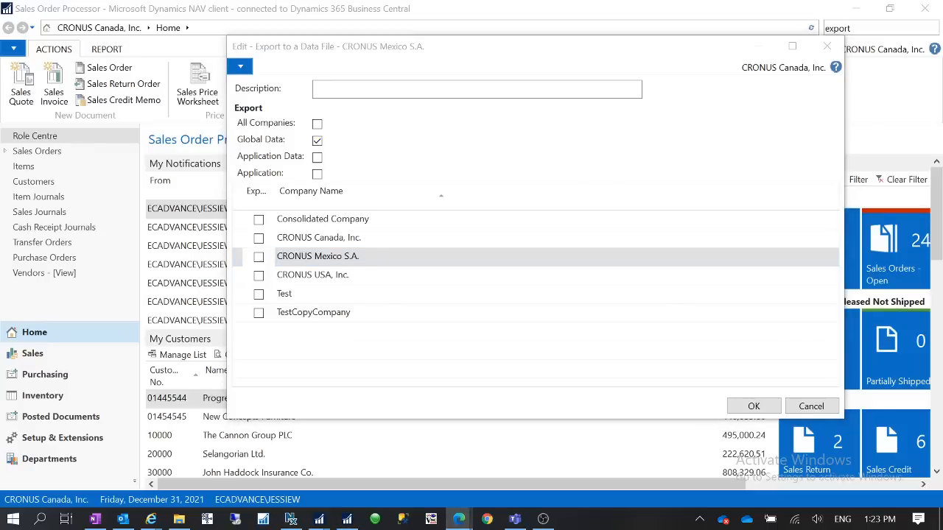
mouse_move(294, 322)
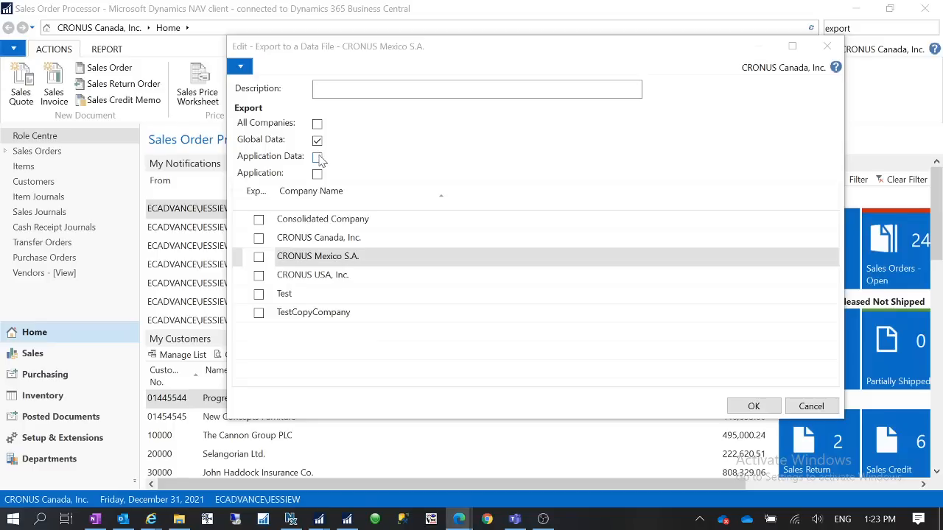
Select Application instead of Application Data, then switch to the Development Environment
click(316, 156)
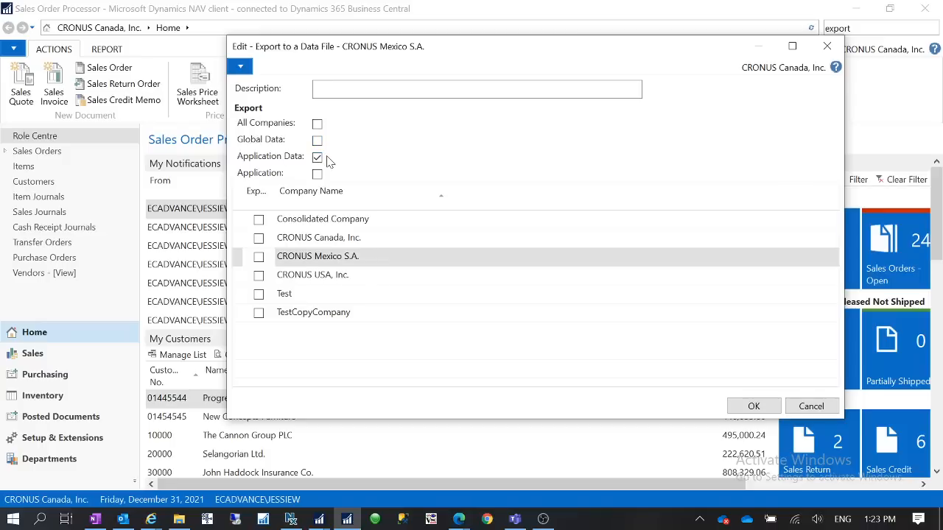
click(317, 156)
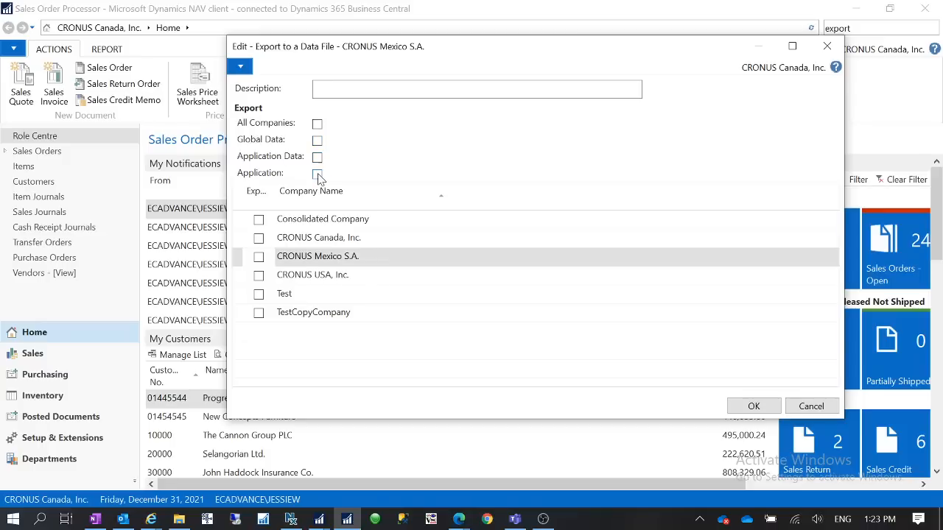
click(318, 173)
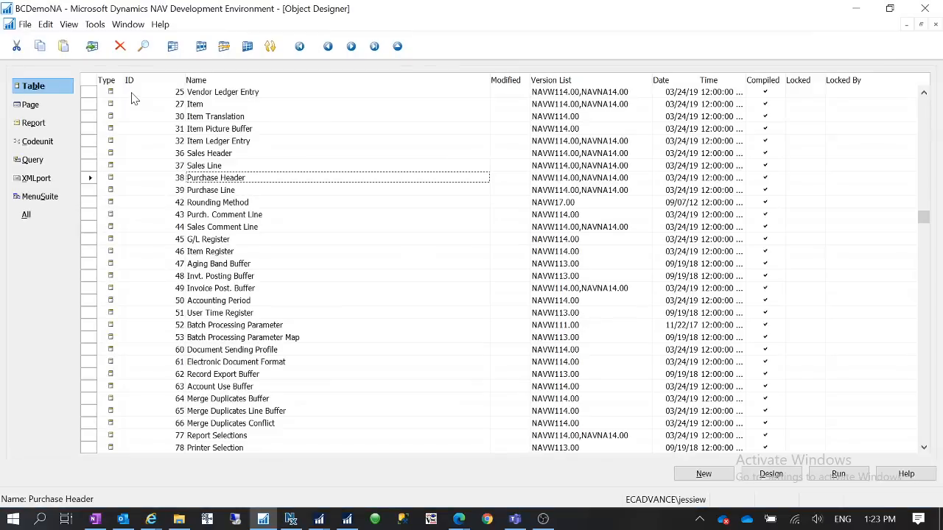
View the File menu's Import and Export commands, then return to the NAV client
click(25, 25)
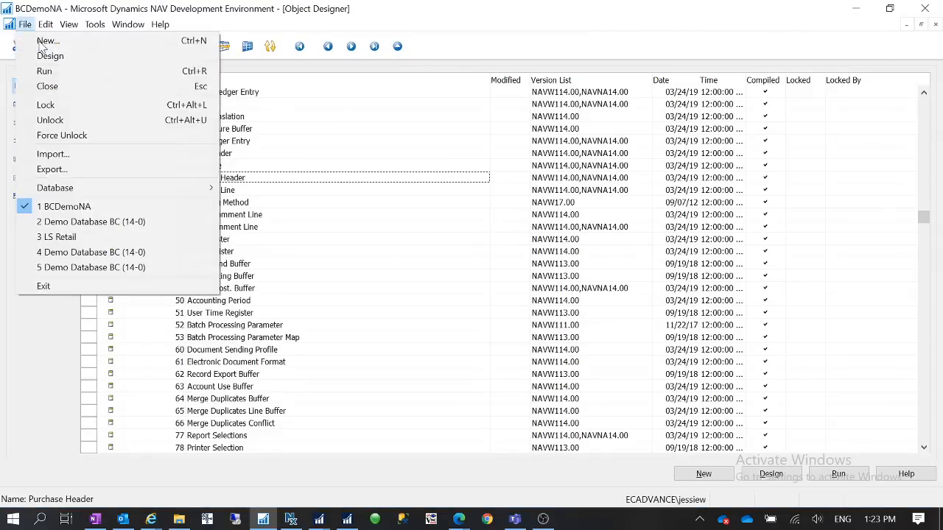
click(51, 170)
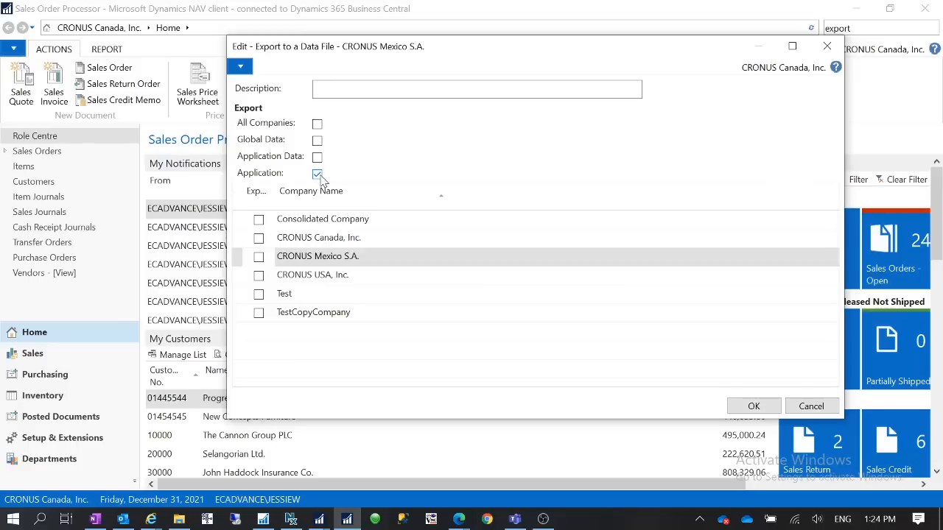
Uncheck Application and include every company in the export
click(317, 173)
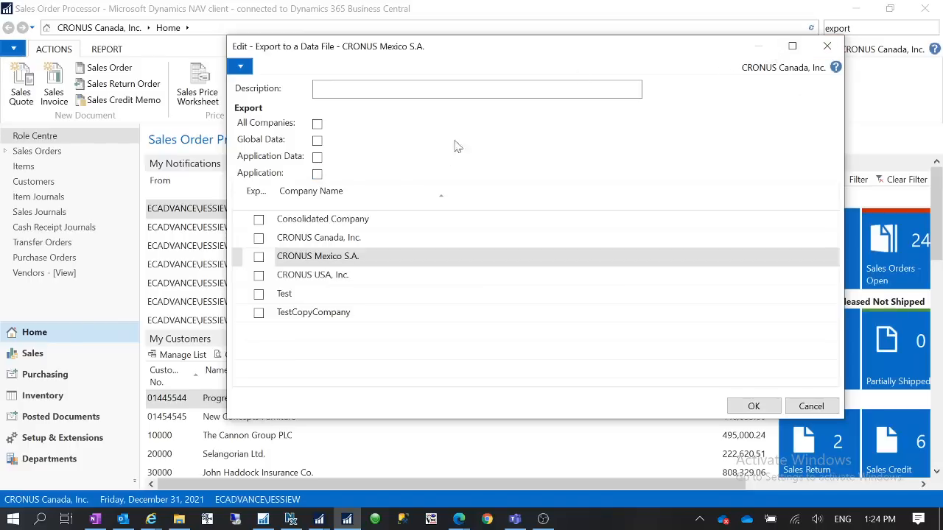
mouse_move(347, 148)
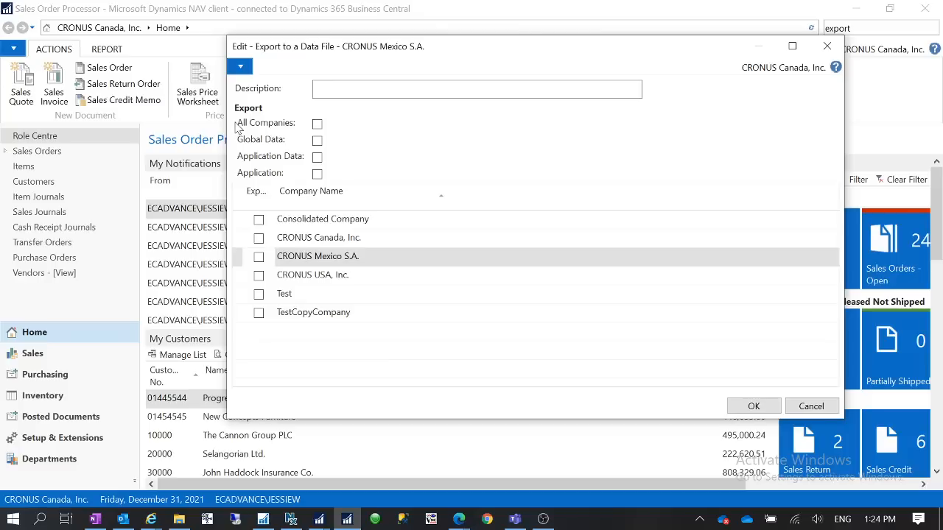
click(317, 123)
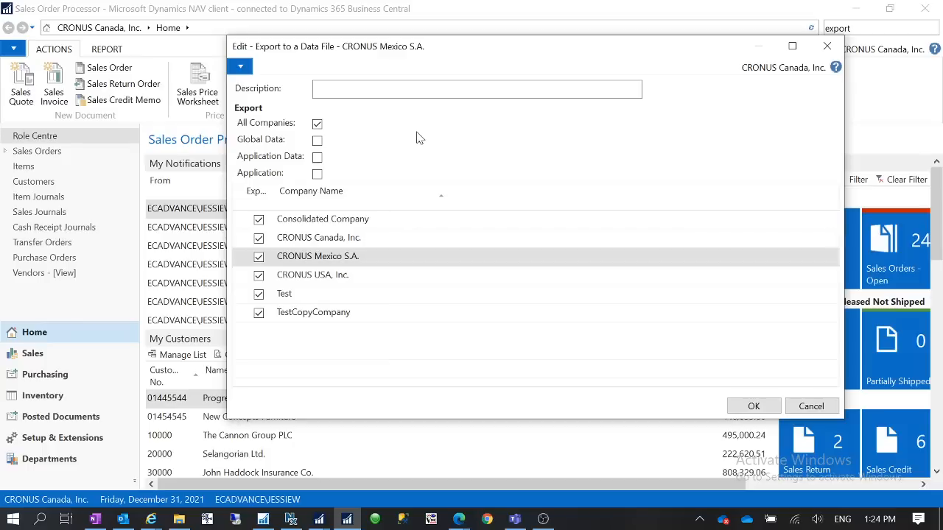
mouse_move(397, 165)
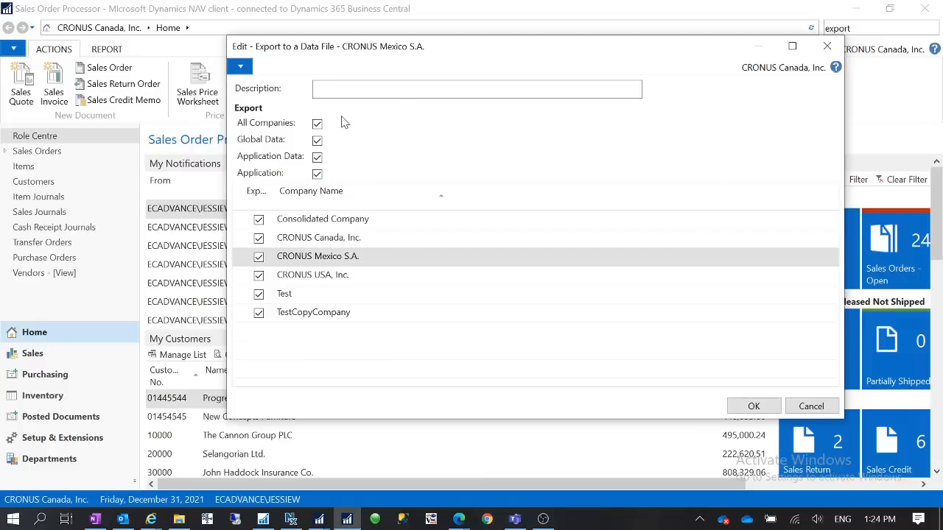
mouse_move(753, 406)
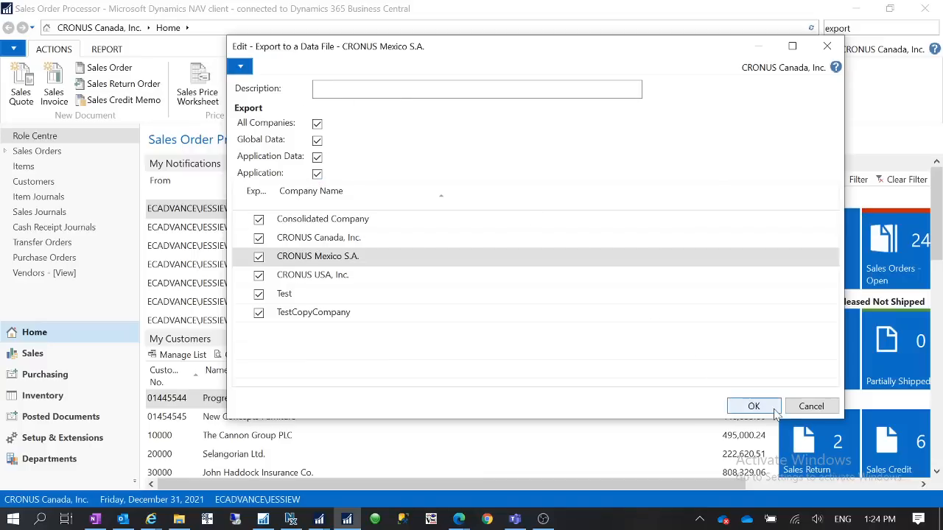
click(752, 406)
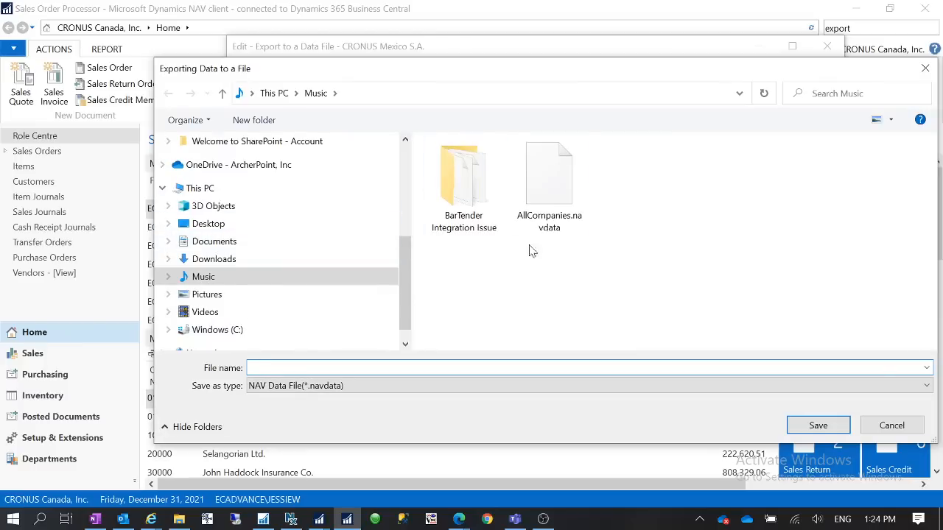
click(549, 180)
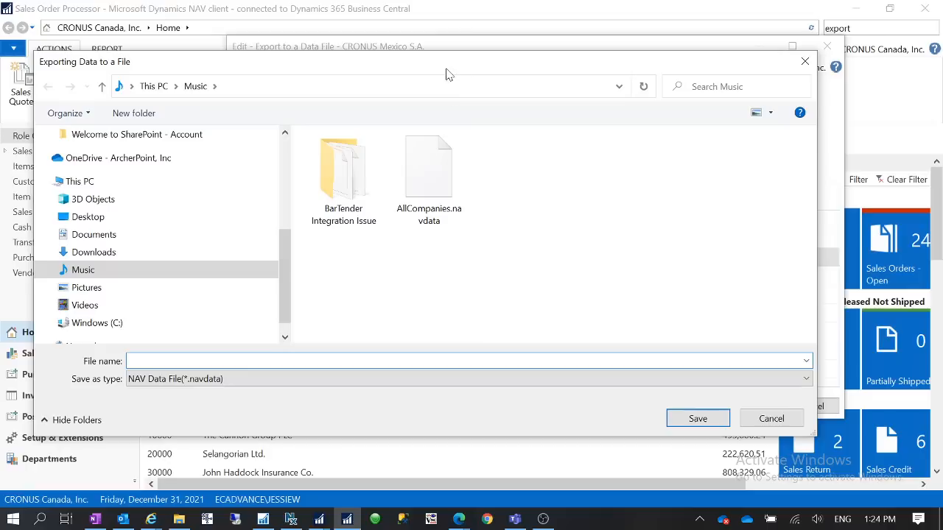
click(428, 166)
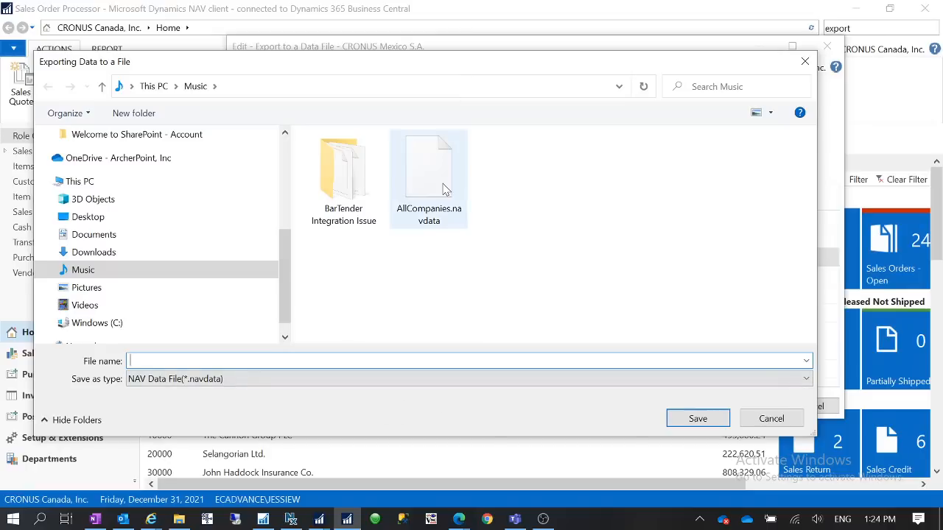
mouse_move(191, 378)
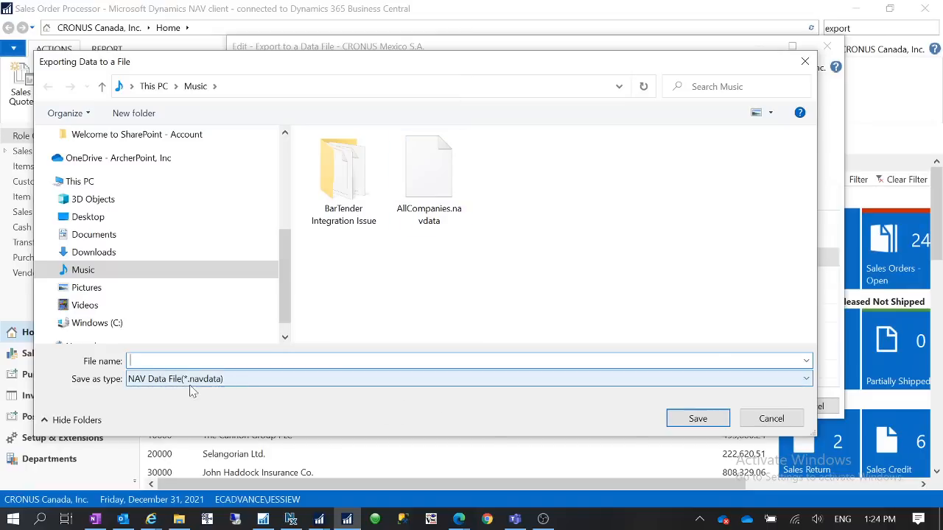
mouse_move(211, 388)
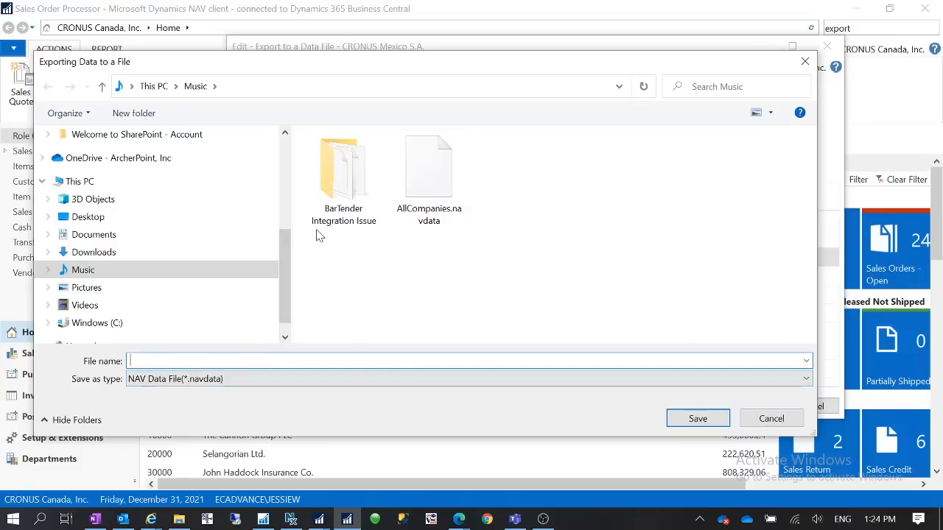
click(429, 169)
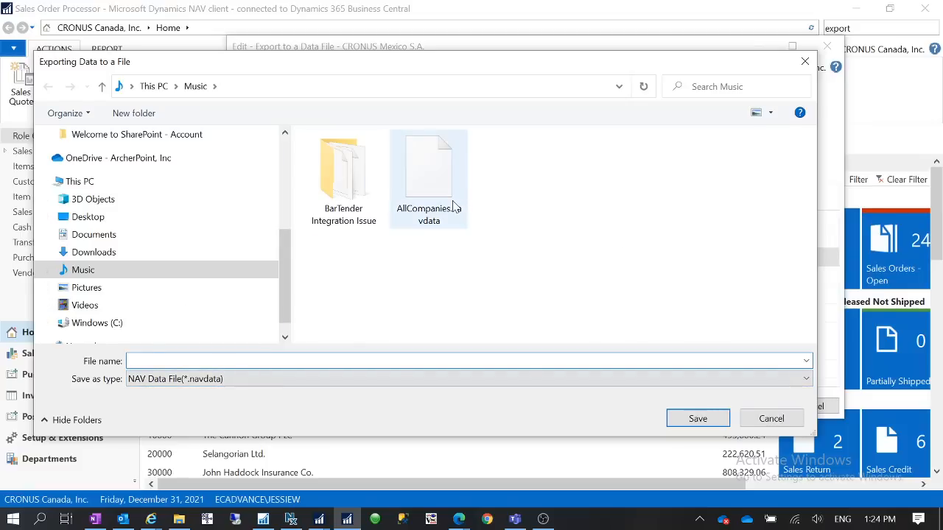
mouse_move(432, 199)
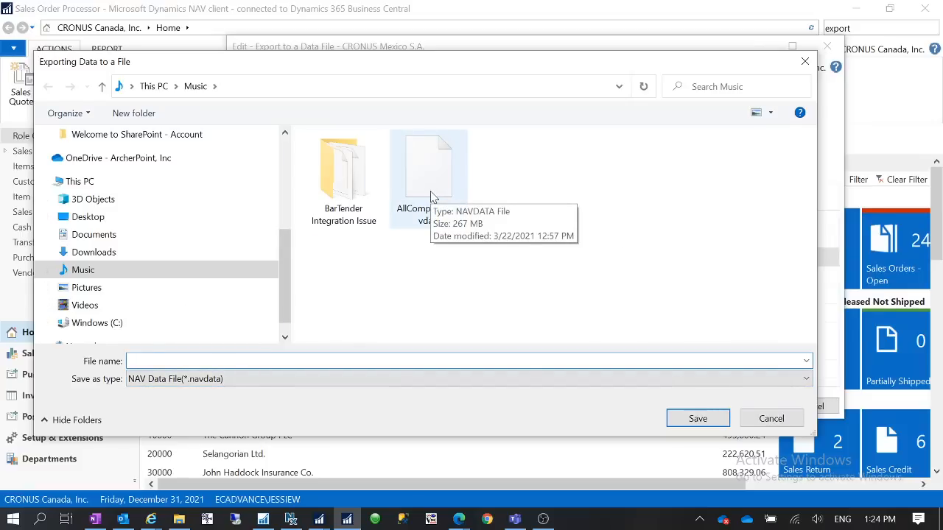
mouse_move(449, 199)
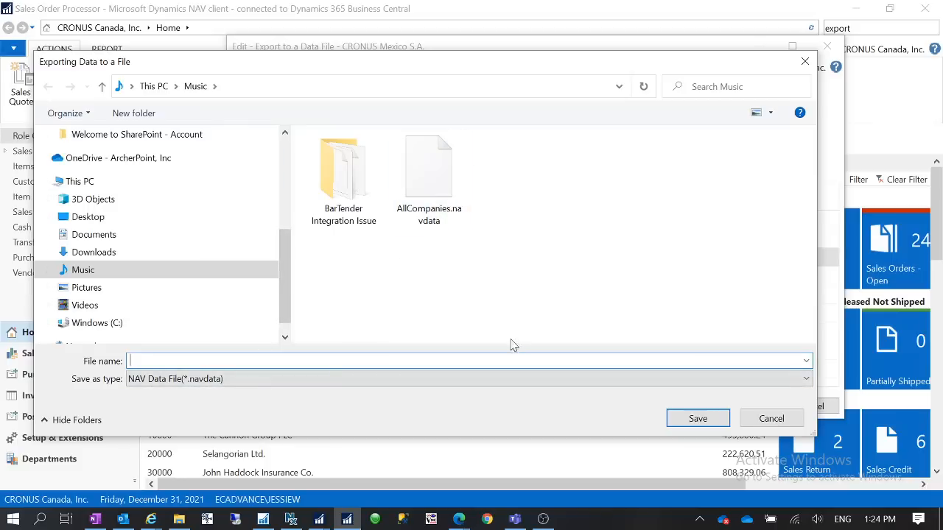
mouse_move(583, 374)
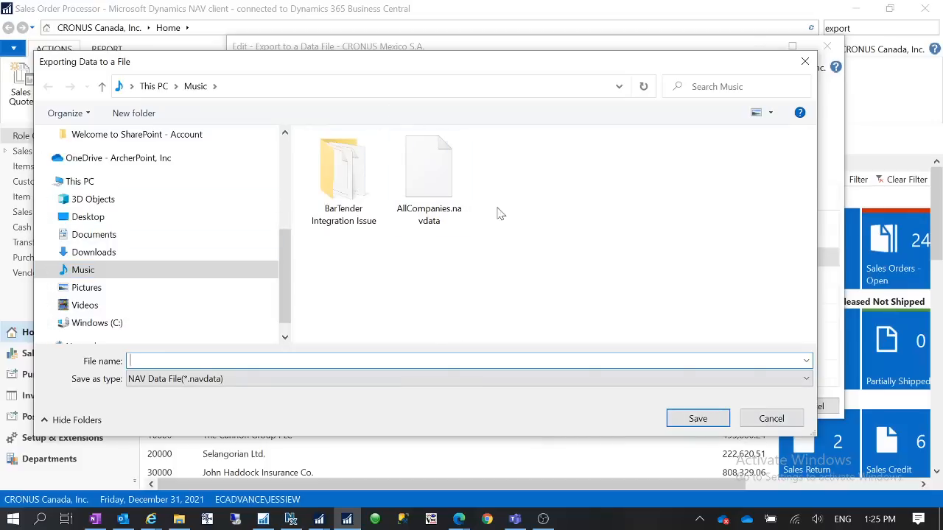
mouse_move(771, 418)
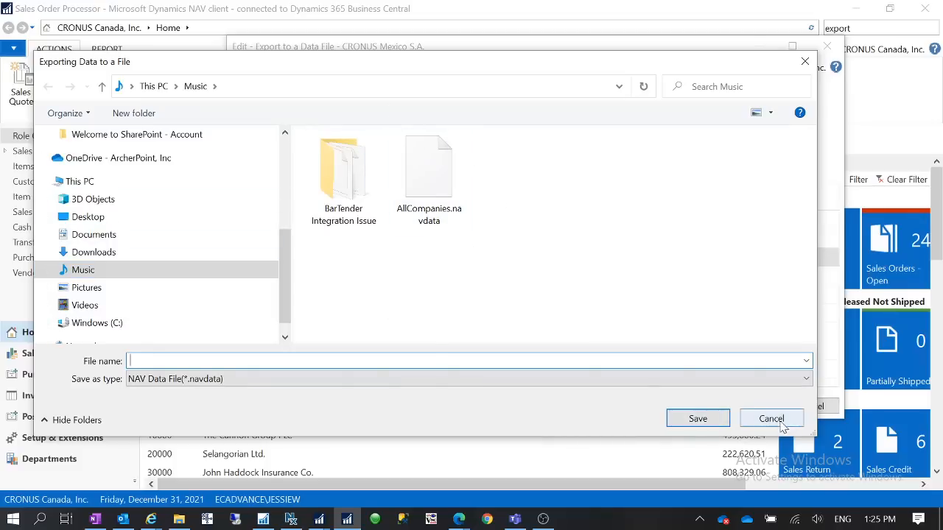
Cancel both the file save dialog and the Export to a Data File page
click(770, 418)
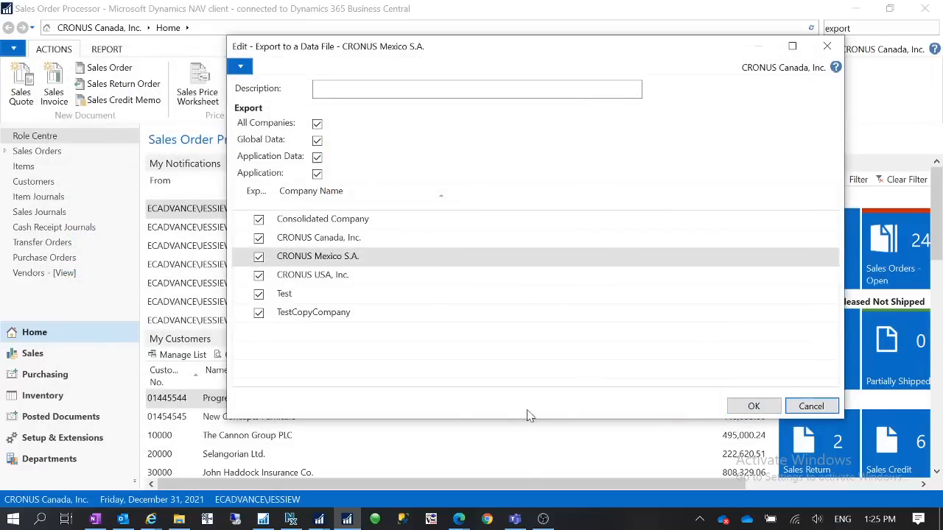
click(811, 406)
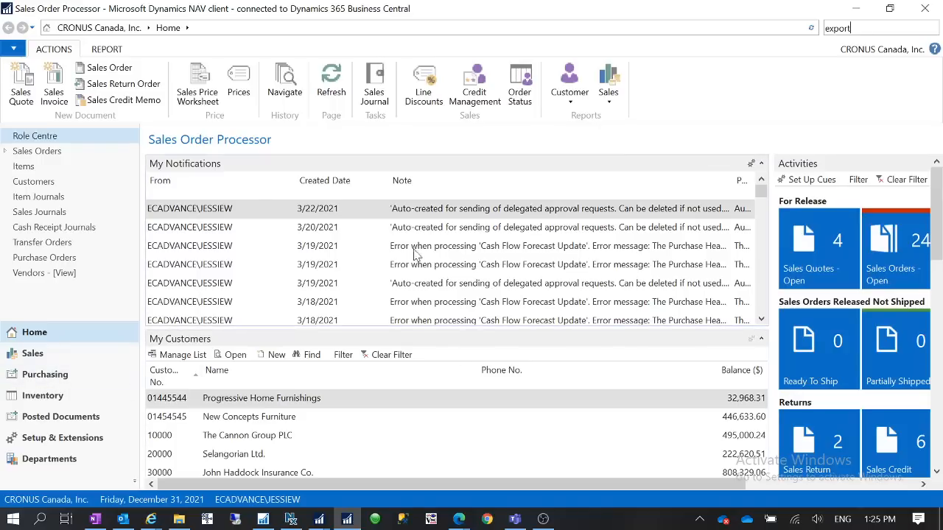
mouse_move(293, 382)
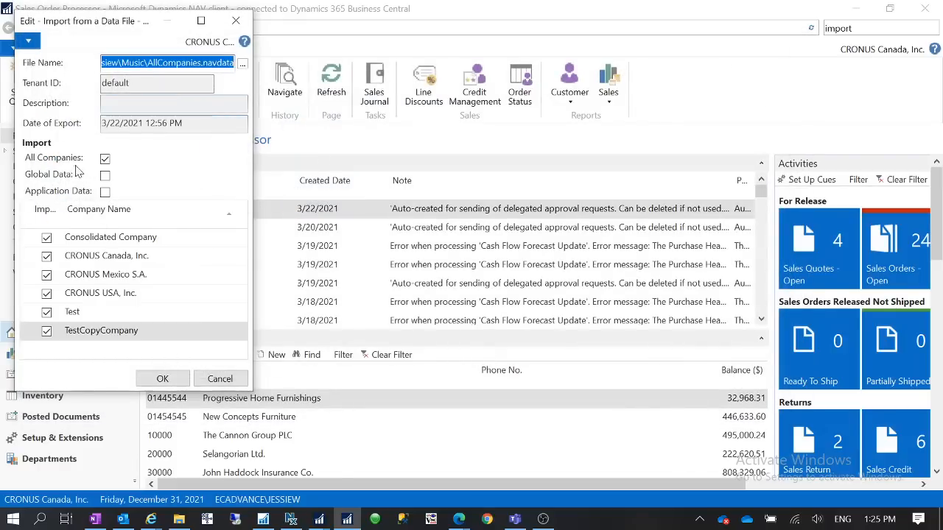
mouse_move(135, 209)
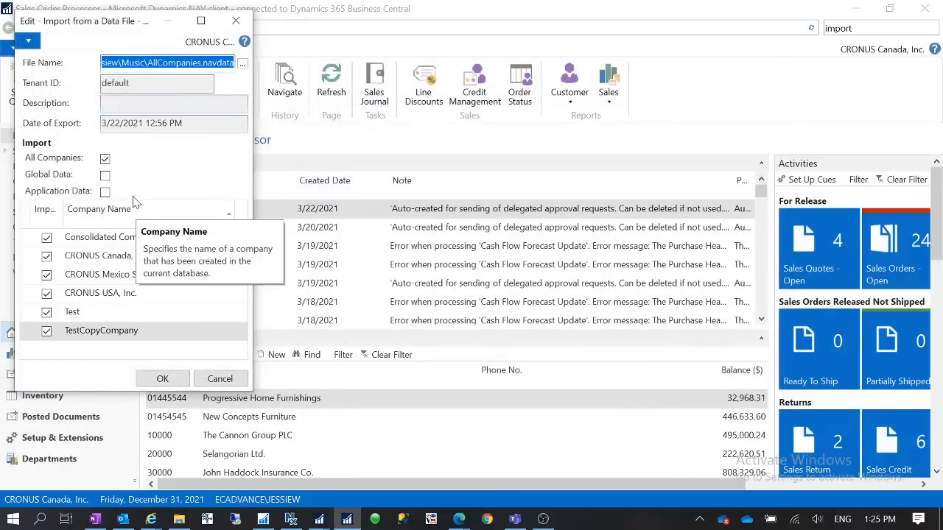
click(105, 190)
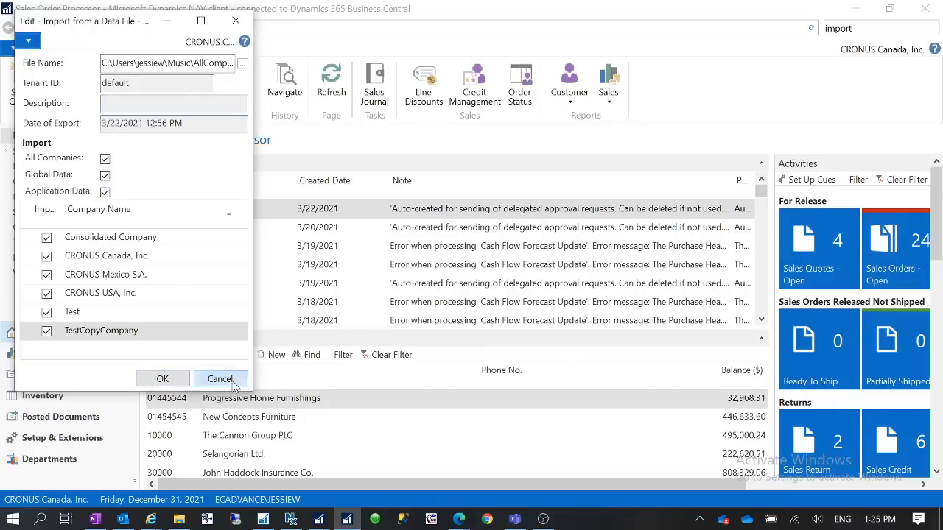
click(220, 378)
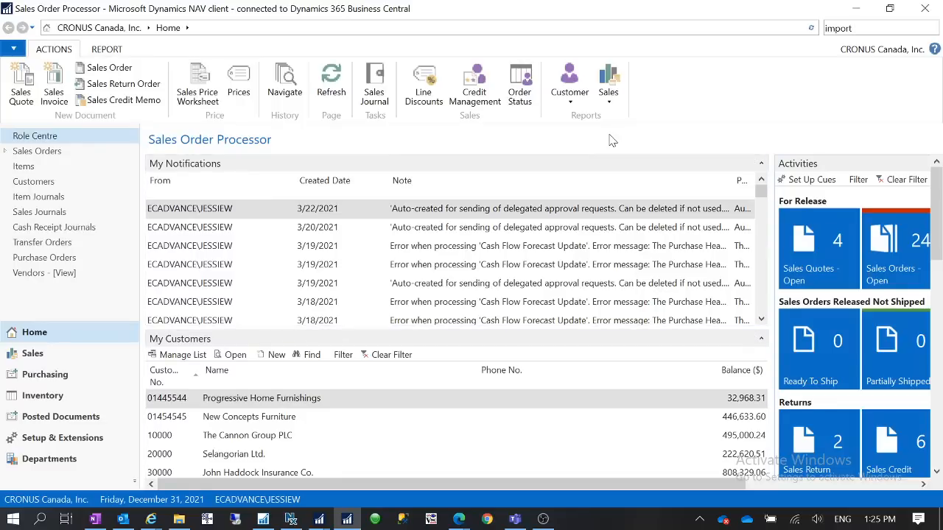
click(854, 27)
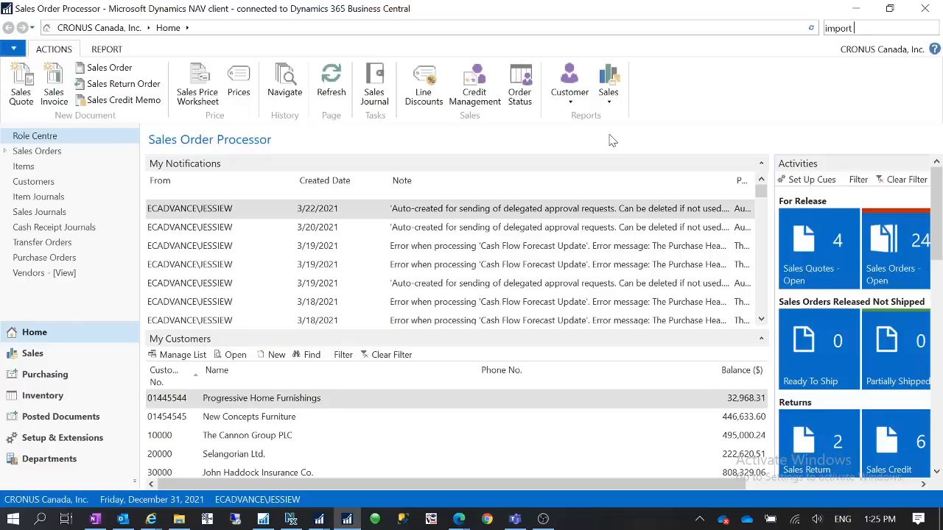
mouse_move(707, 148)
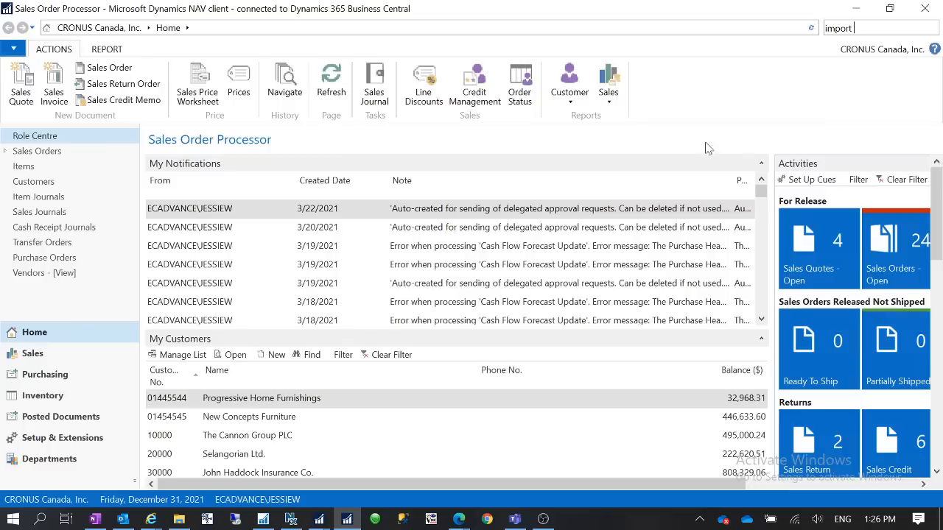
mouse_move(501, 216)
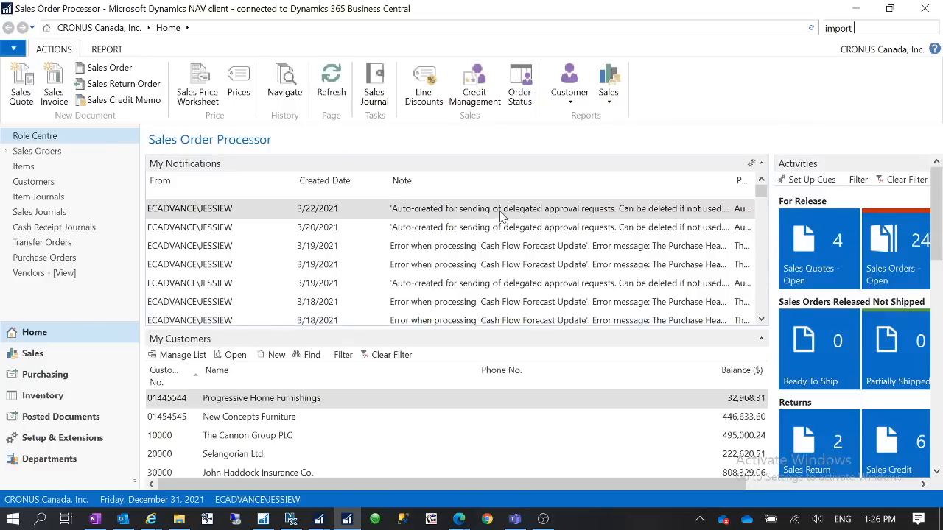
mouse_move(516, 207)
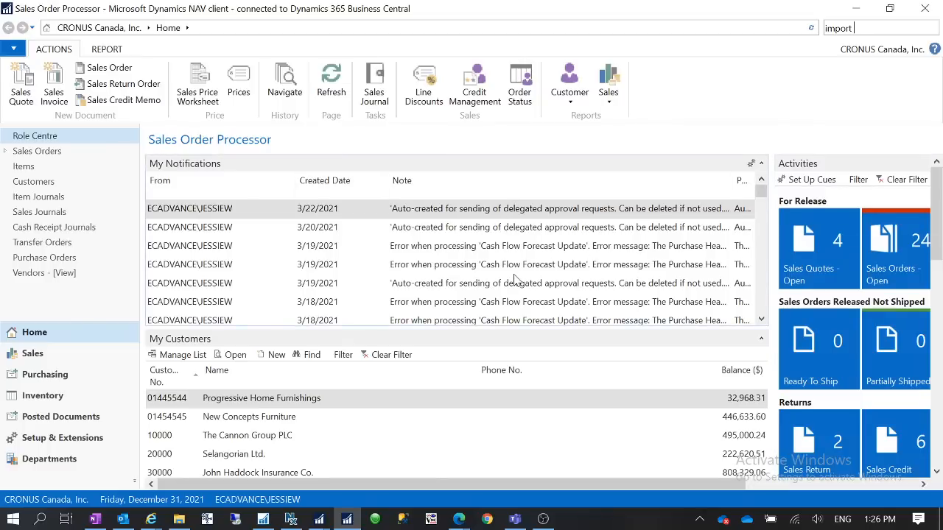
mouse_move(552, 272)
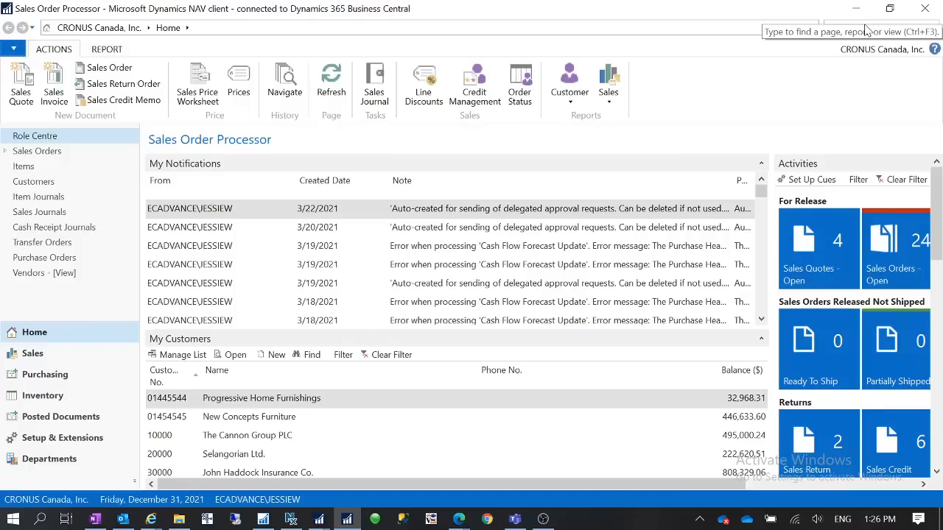
text(import)
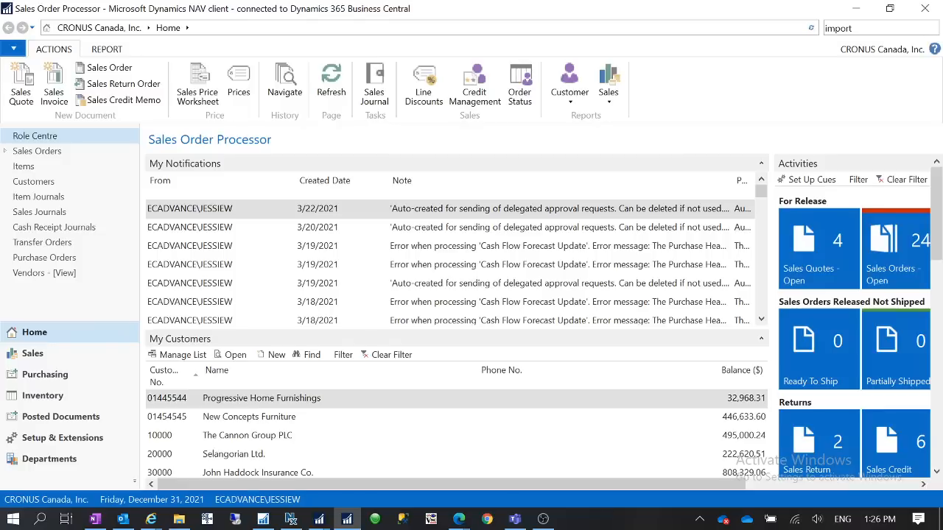
click(854, 28)
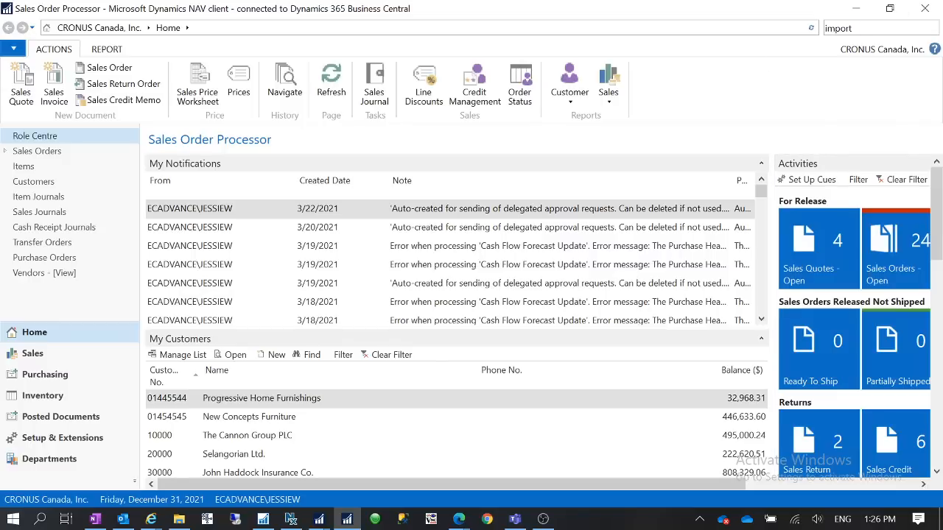
click(854, 27)
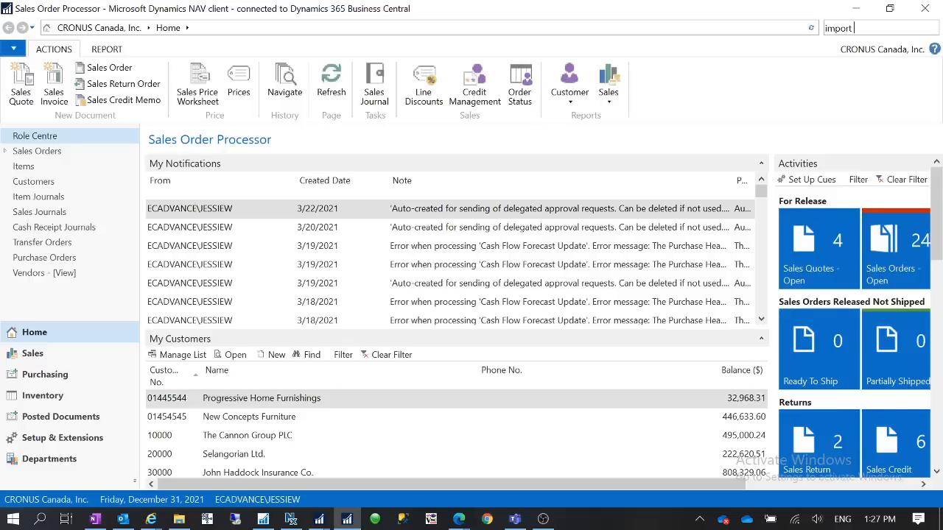
mouse_move(890, 70)
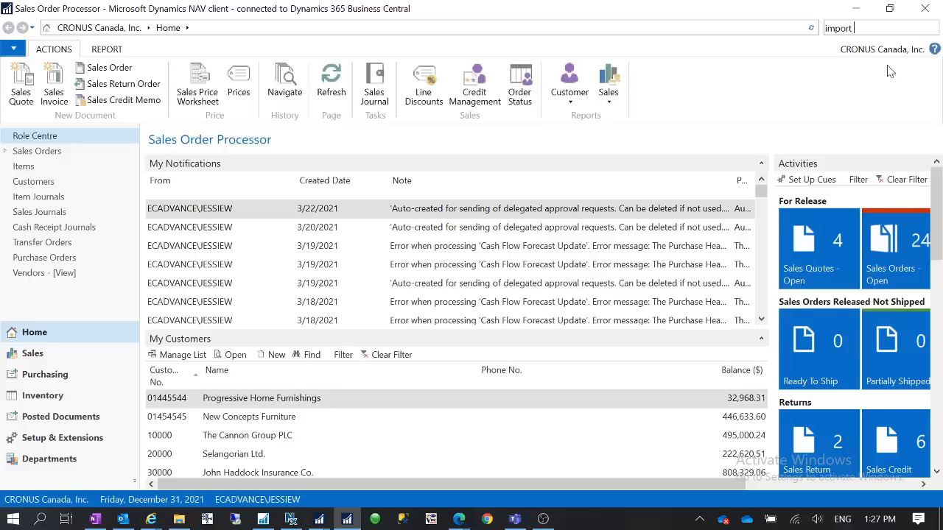